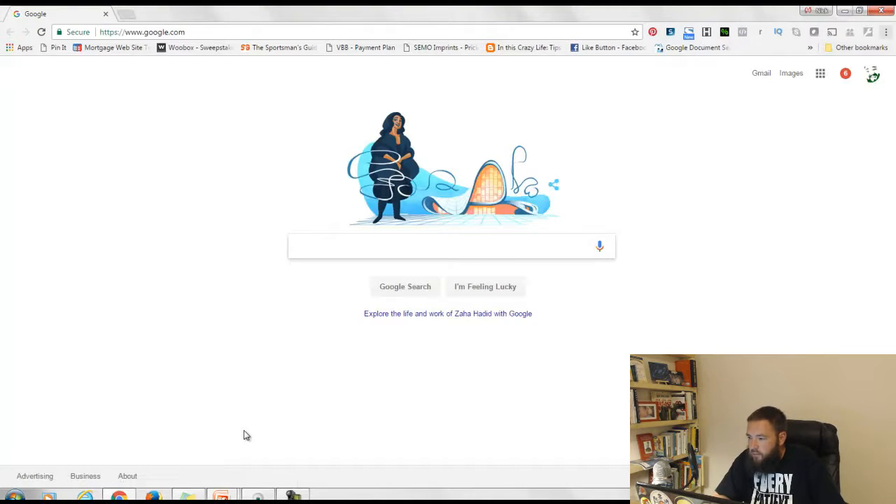
Start a new incognito window from the Chrome menu
left_click(887, 32)
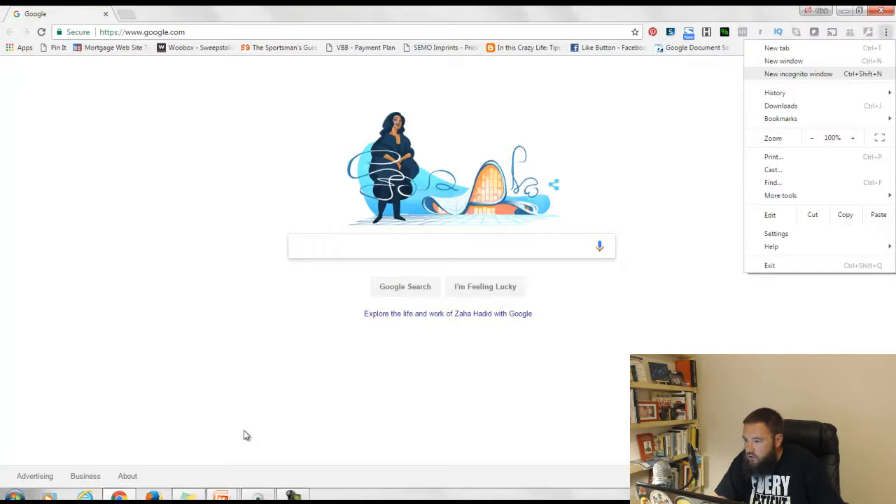
left_click(791, 74)
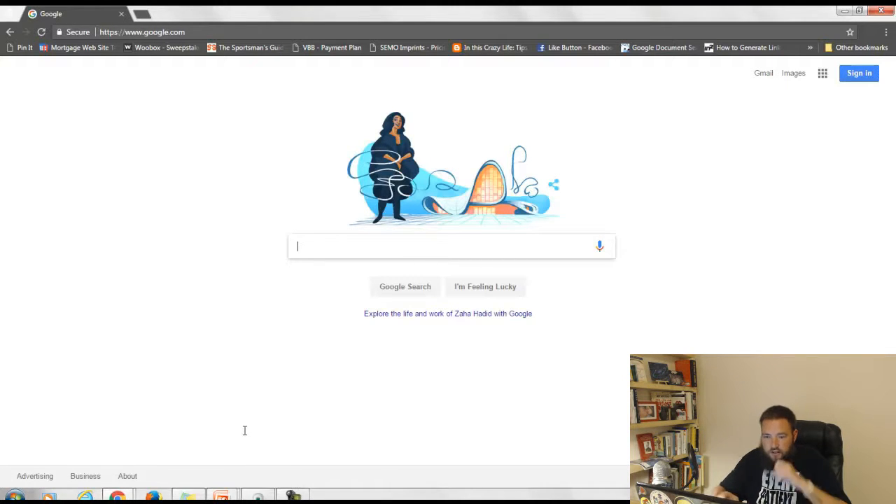
Search Google for 'loan officer facebook ads' in the incognito window
type("loan officer facebook ads")
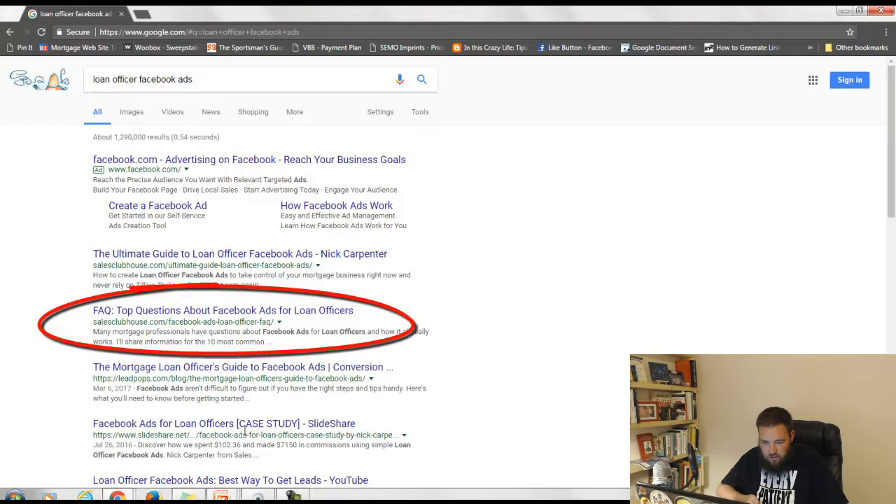
mouse_move(245, 436)
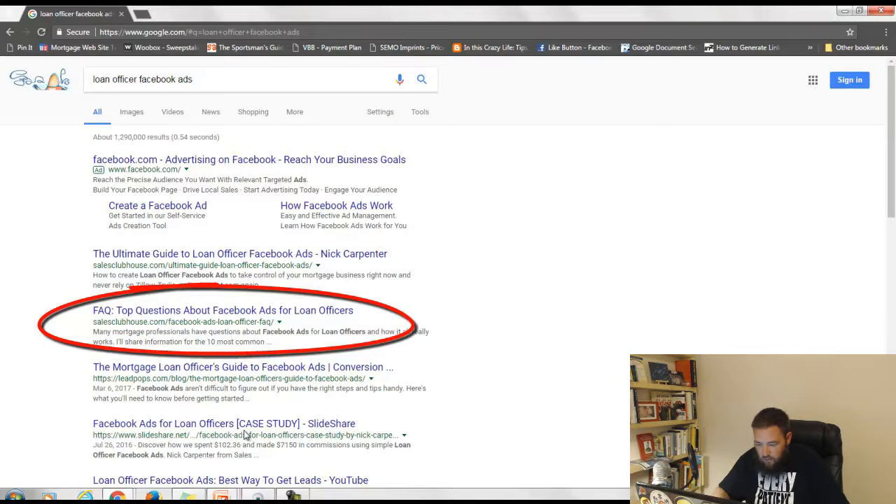
Scroll down the results to reveal the presenter's YouTube video listings
scroll("down", 3)
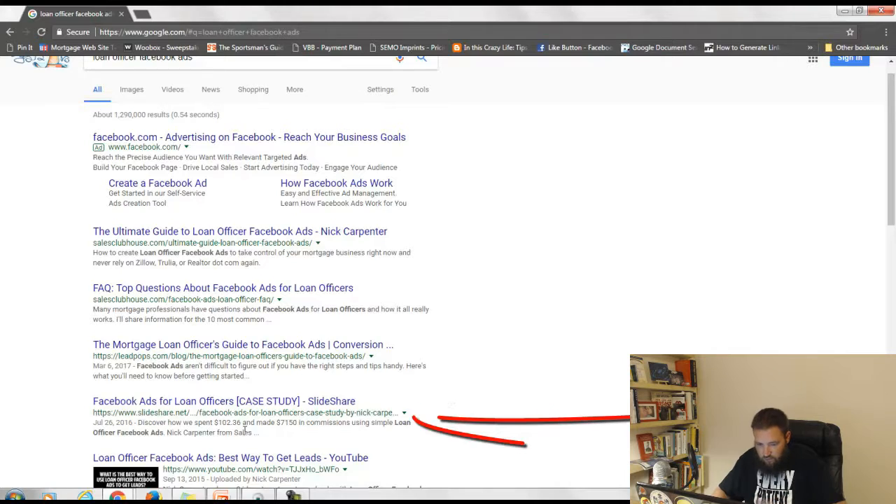
scroll("down", 3)
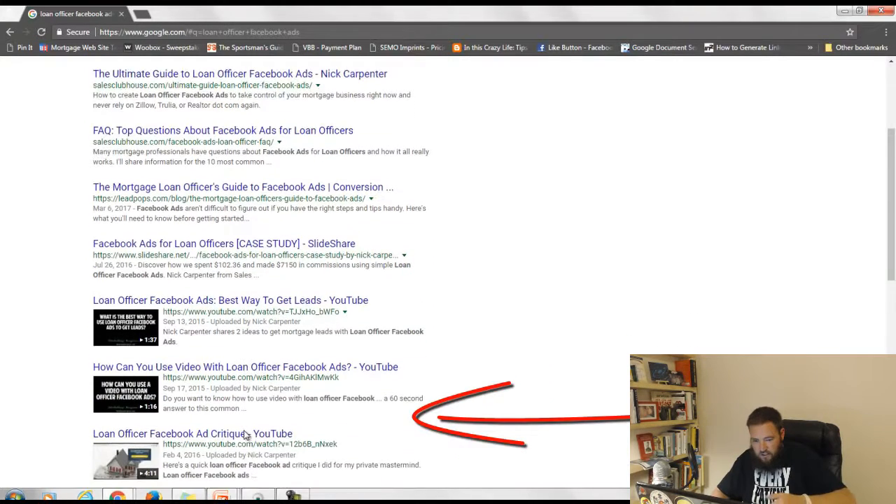
scroll("down", 3)
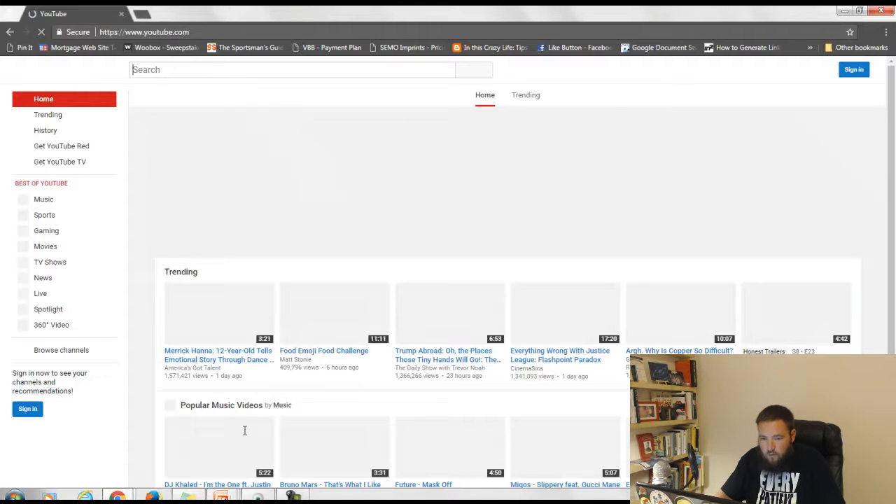
Search YouTube for 'loan officer facebook ads' to show the top Nick Carpenter videos
type("loan officer facebook ads")
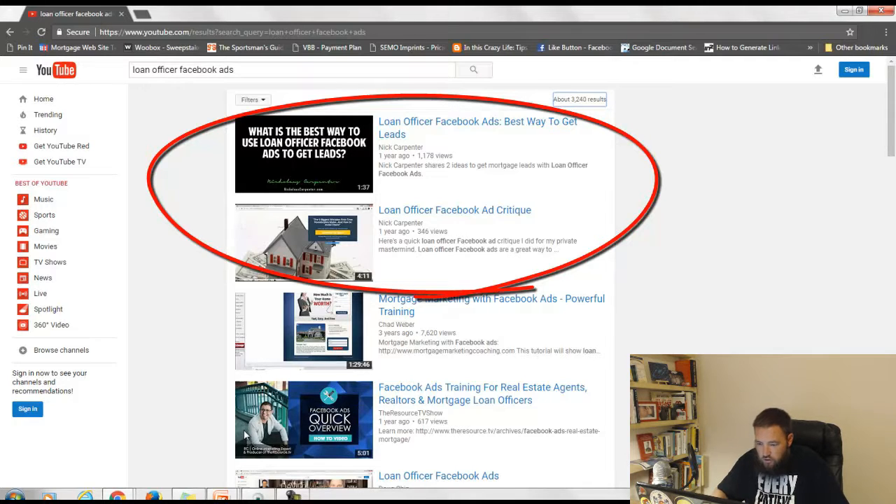
scroll("down", 3)
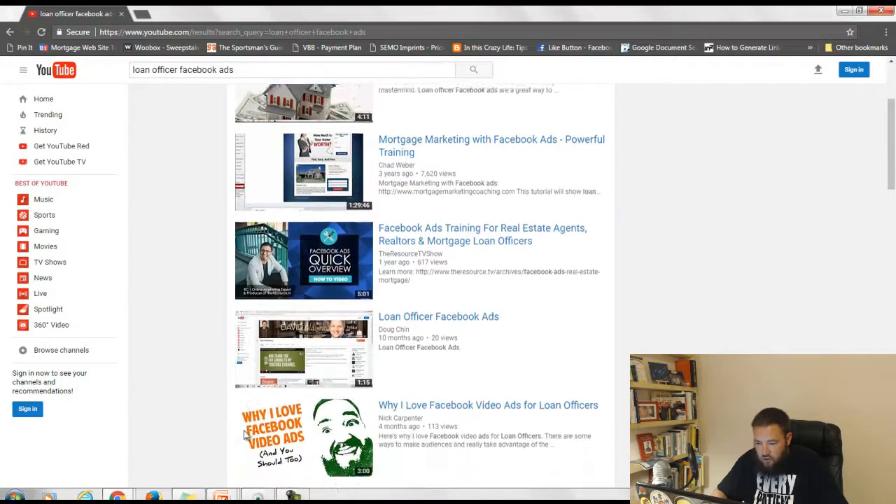
scroll("down", 3)
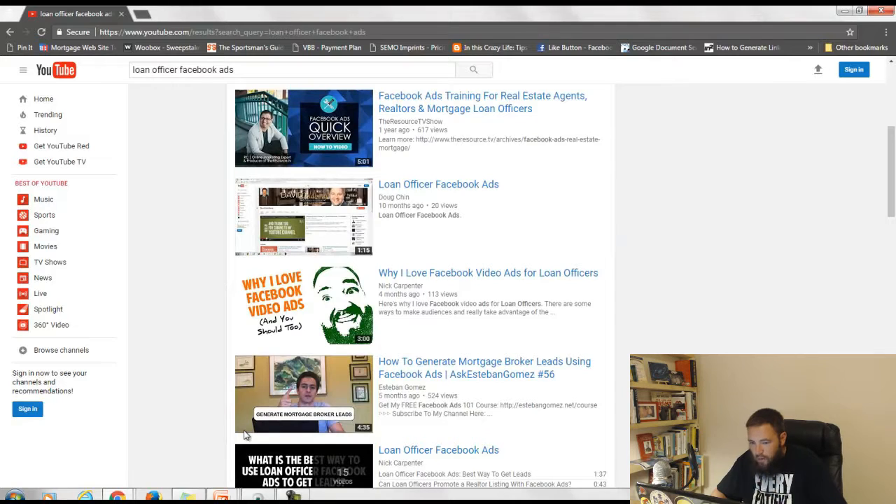
scroll("down", 3)
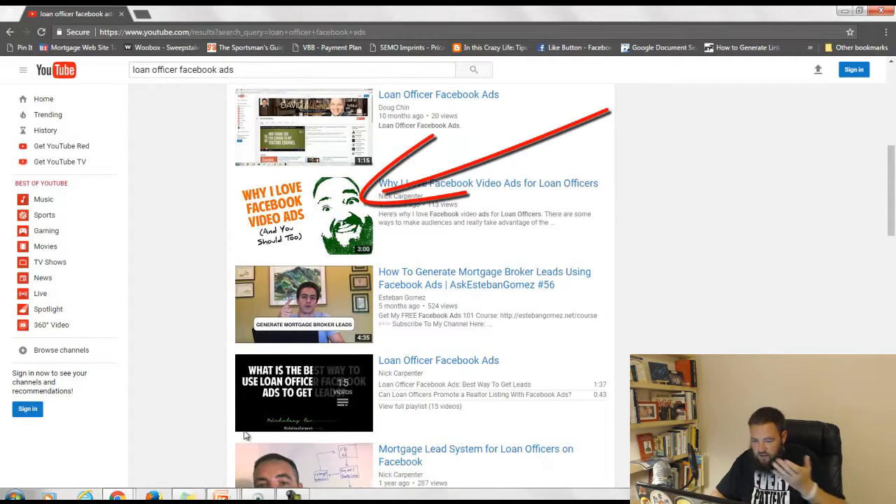
scroll("down", 3)
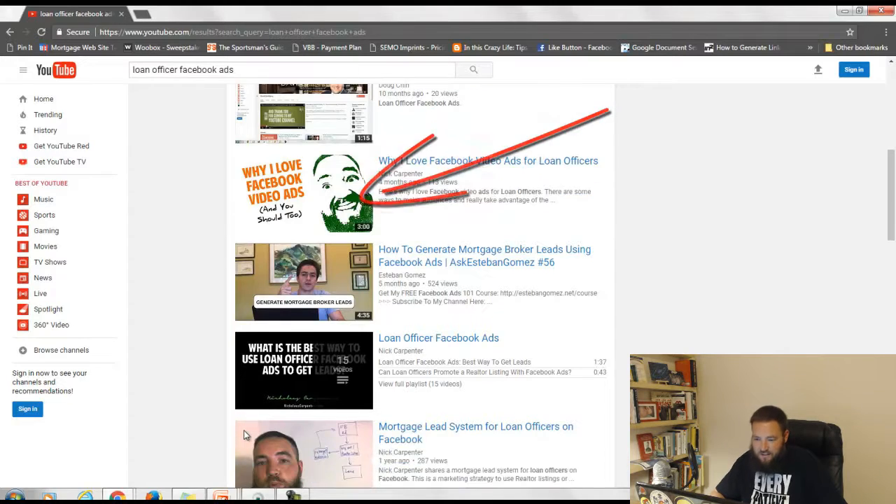
scroll("down", 3)
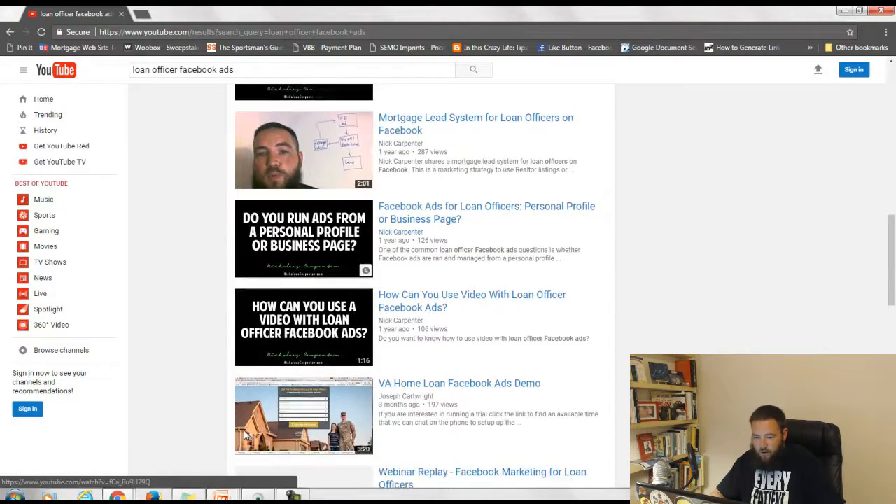
scroll("down", 3)
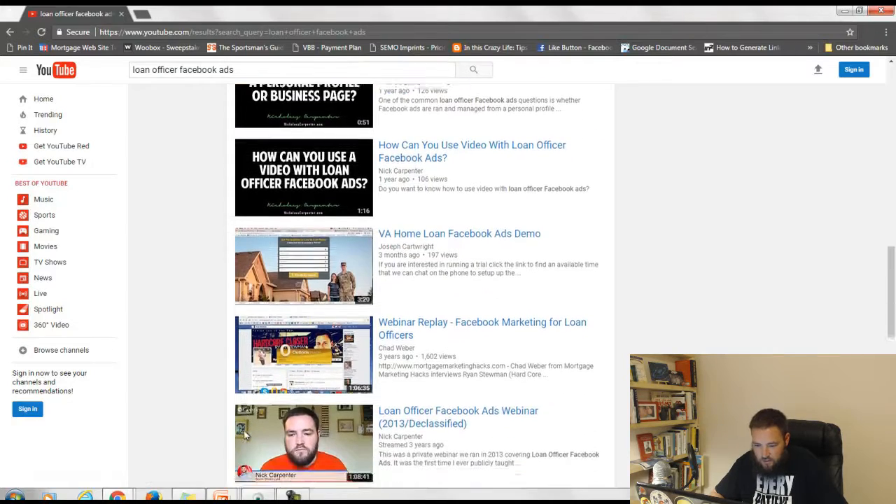
scroll("down", 3)
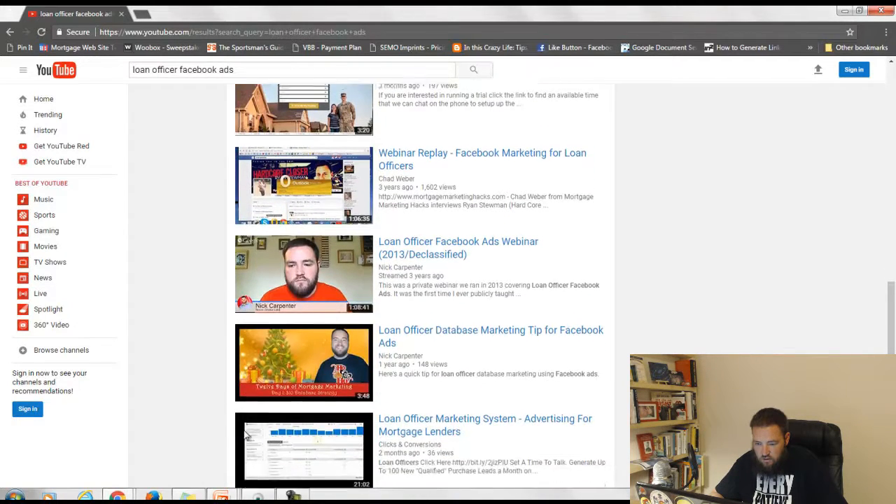
scroll("down", 3)
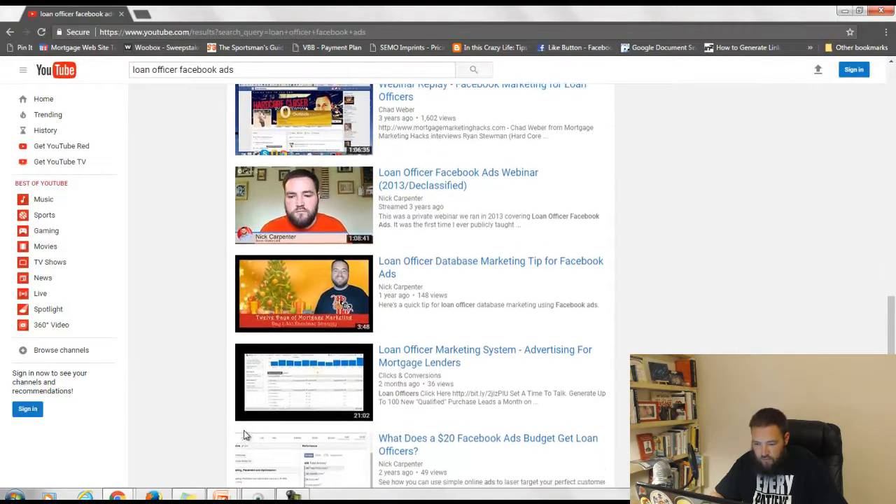
scroll("down", 3)
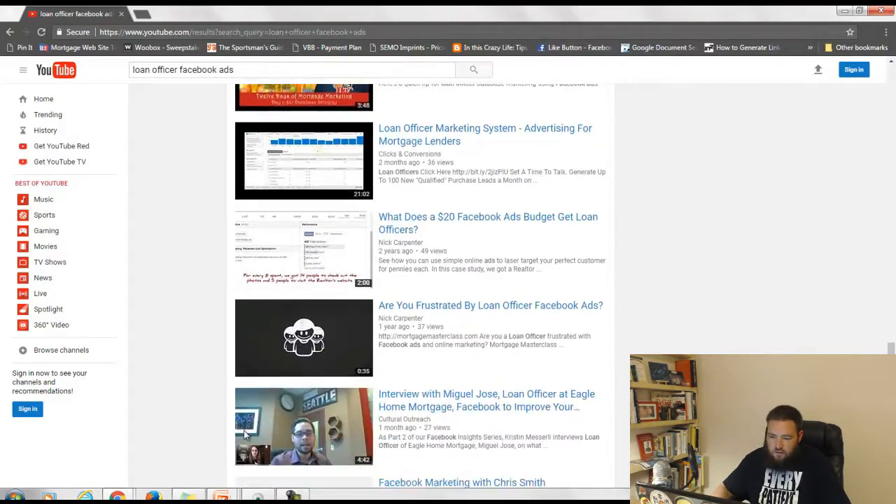
scroll("down", 3)
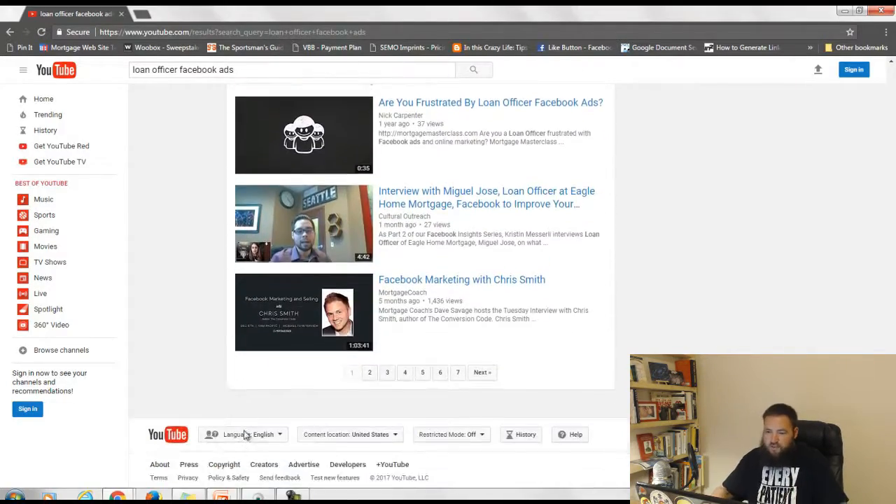